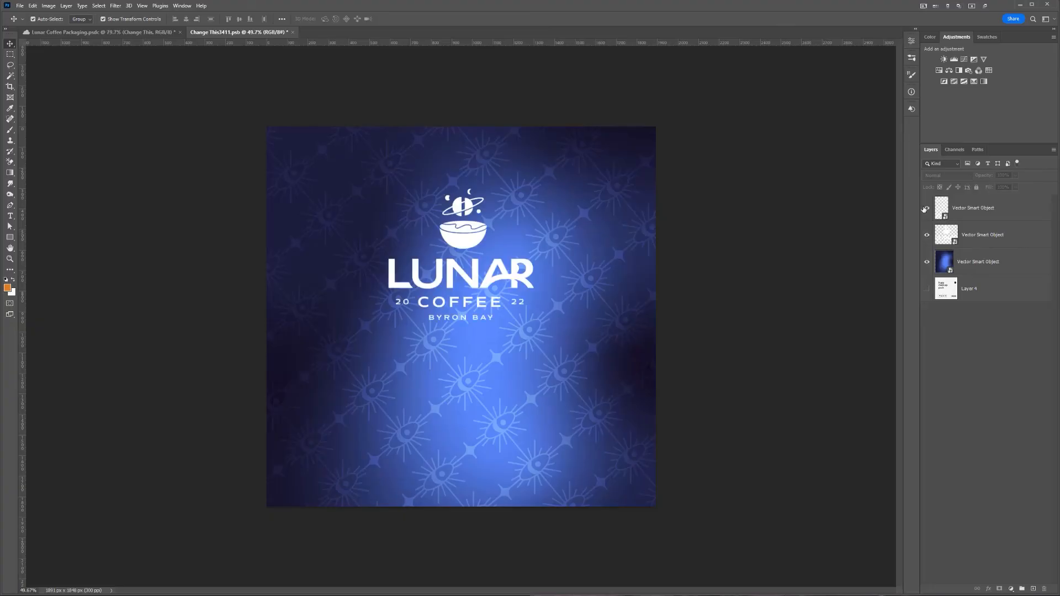
# Select the top Vector Smart Object layer and view the Lunar Coffee Packaging cup mockup.
pyautogui.click(972, 208)
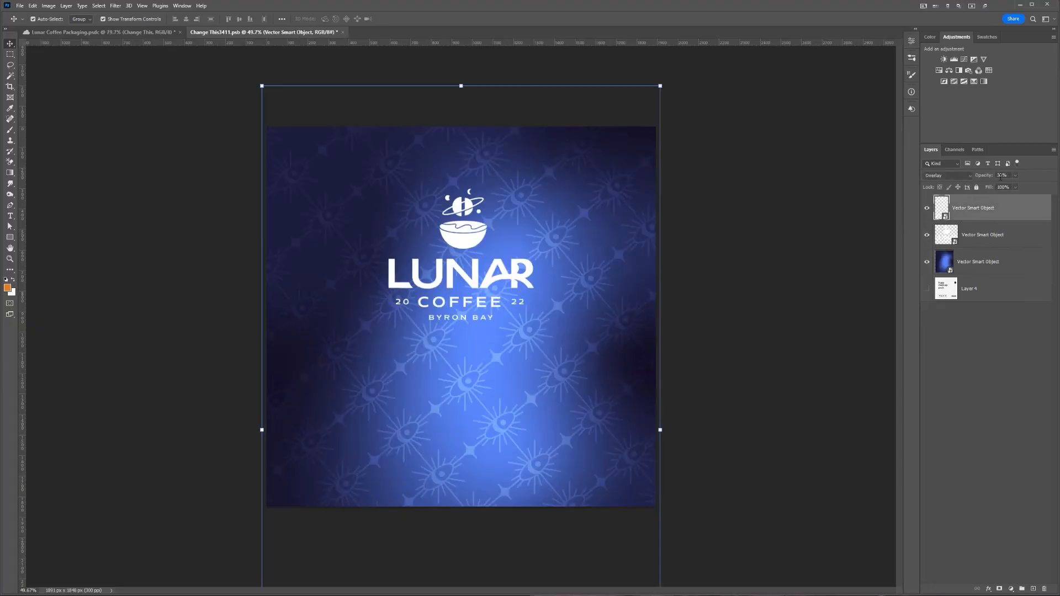
pyautogui.click(105, 32)
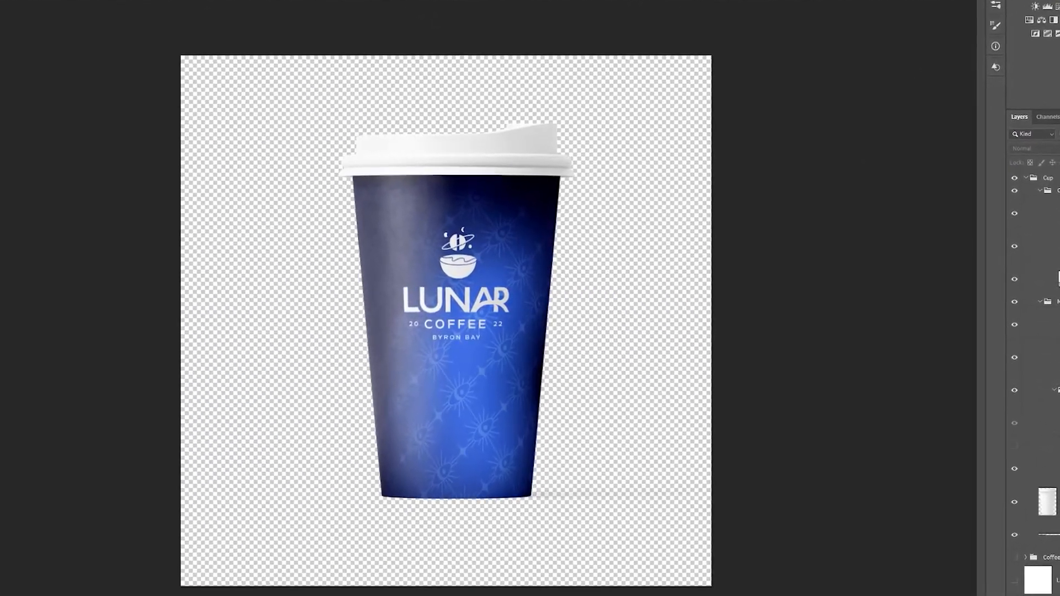